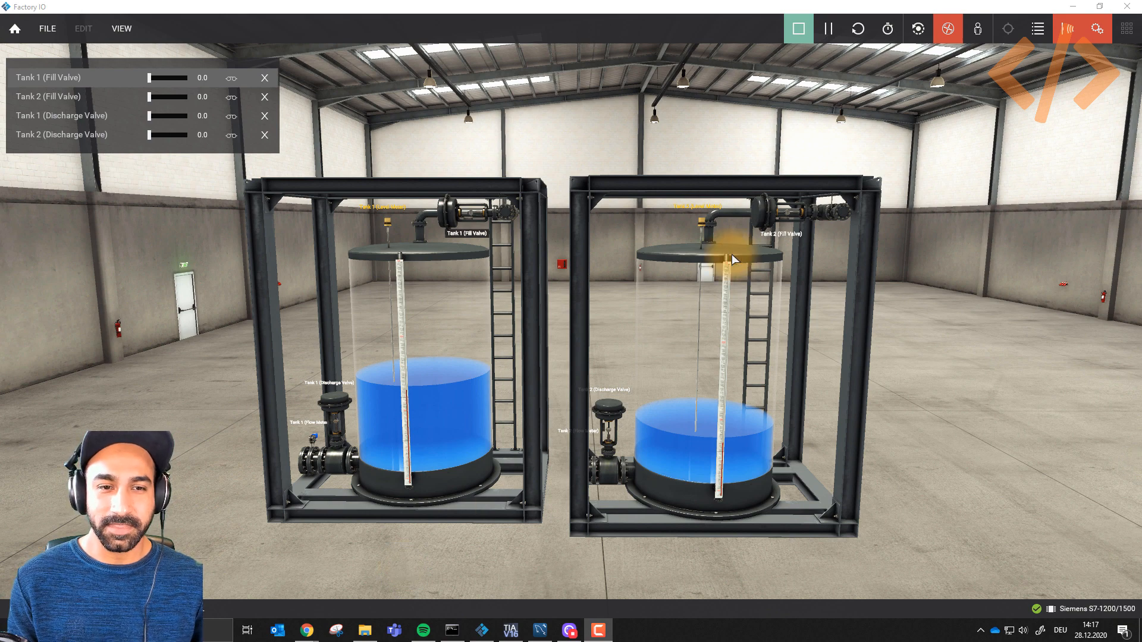
pyautogui.moveTo(629, 322)
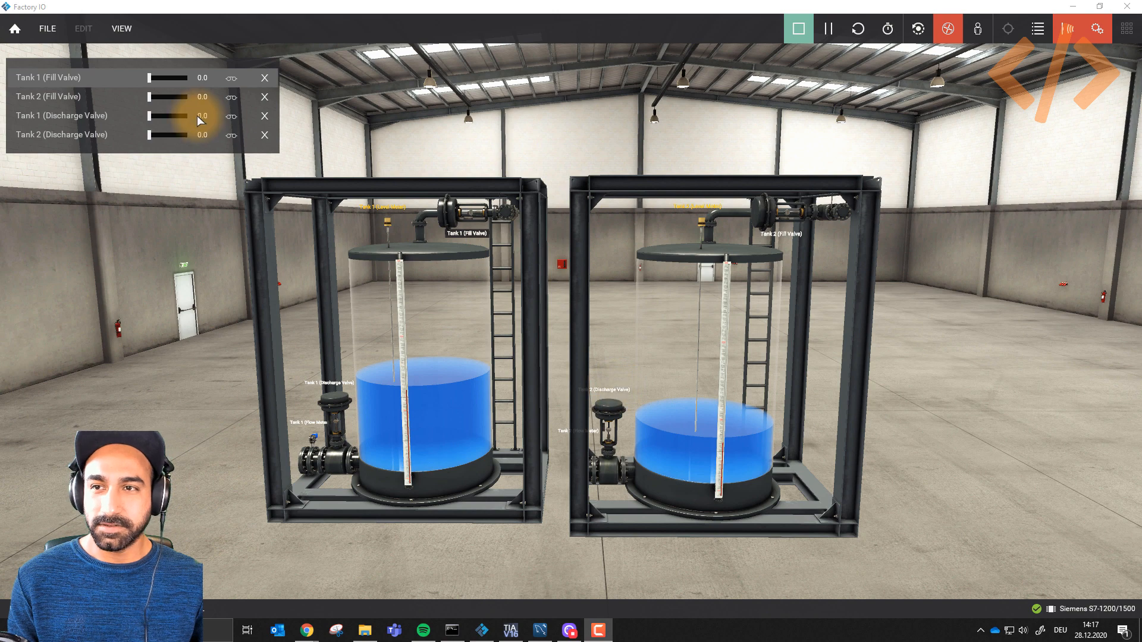
# Force the Tank 1 and Tank 2 fill valves partly open, then ease Tank 1's back slightly.
pyautogui.moveTo(153, 78); pyautogui.dragTo(172, 78)
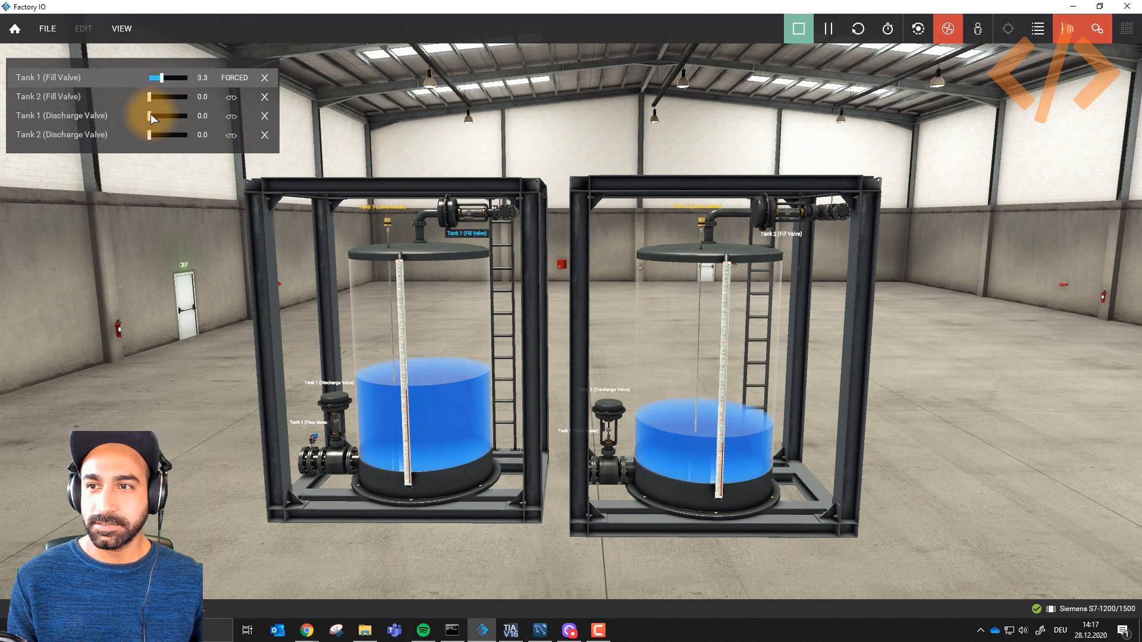
pyautogui.moveTo(146, 96); pyautogui.dragTo(171, 96)
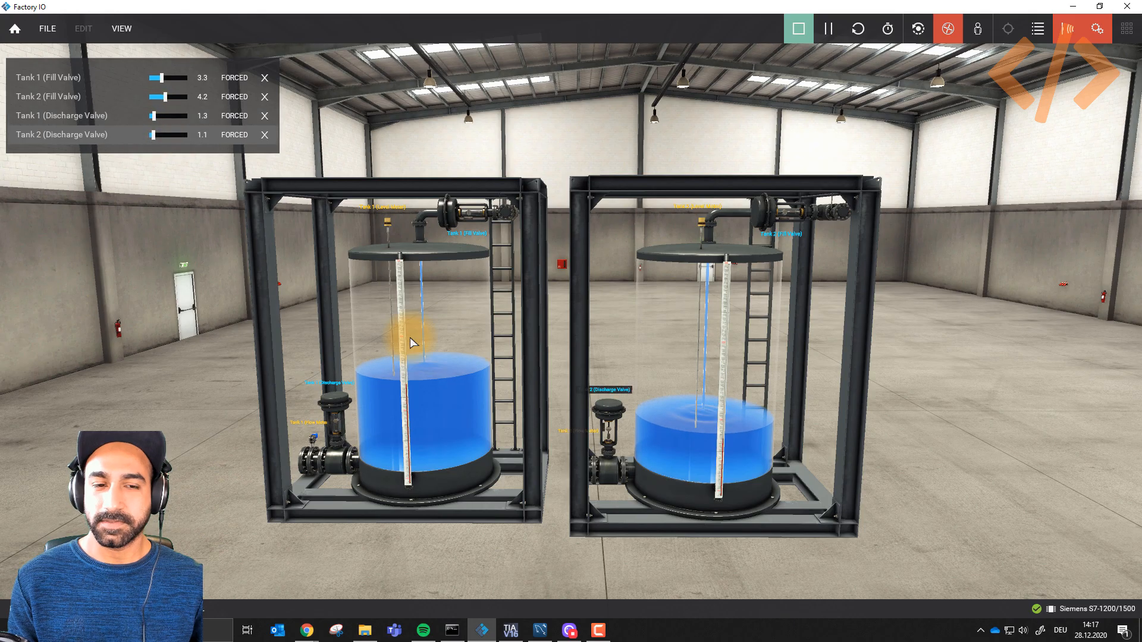
pyautogui.moveTo(578, 379)
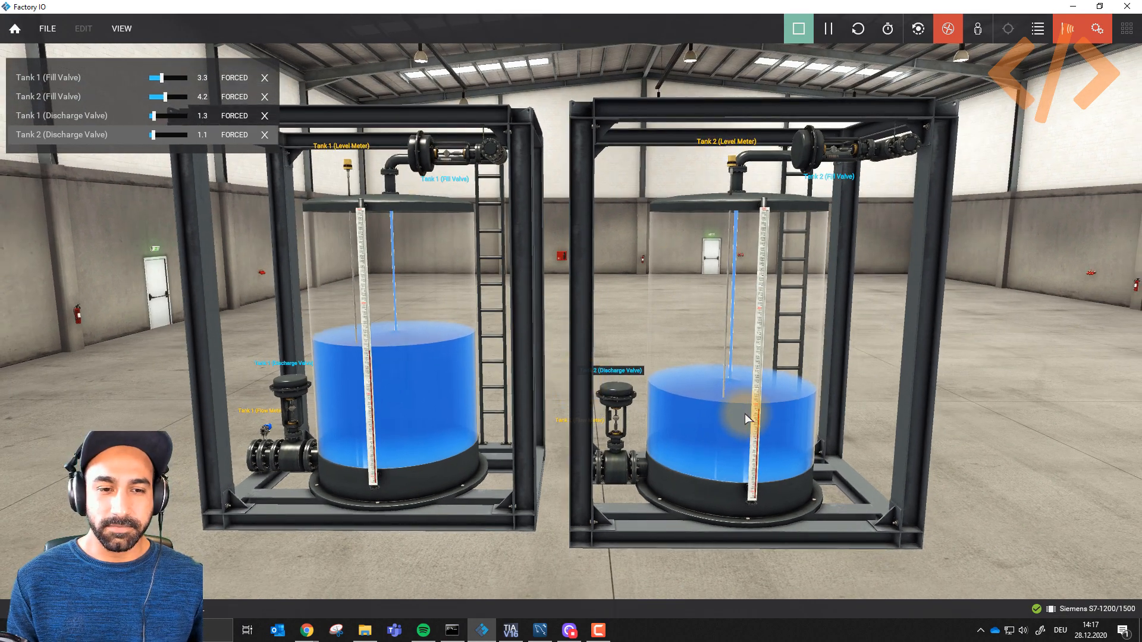
pyautogui.moveTo(425, 350)
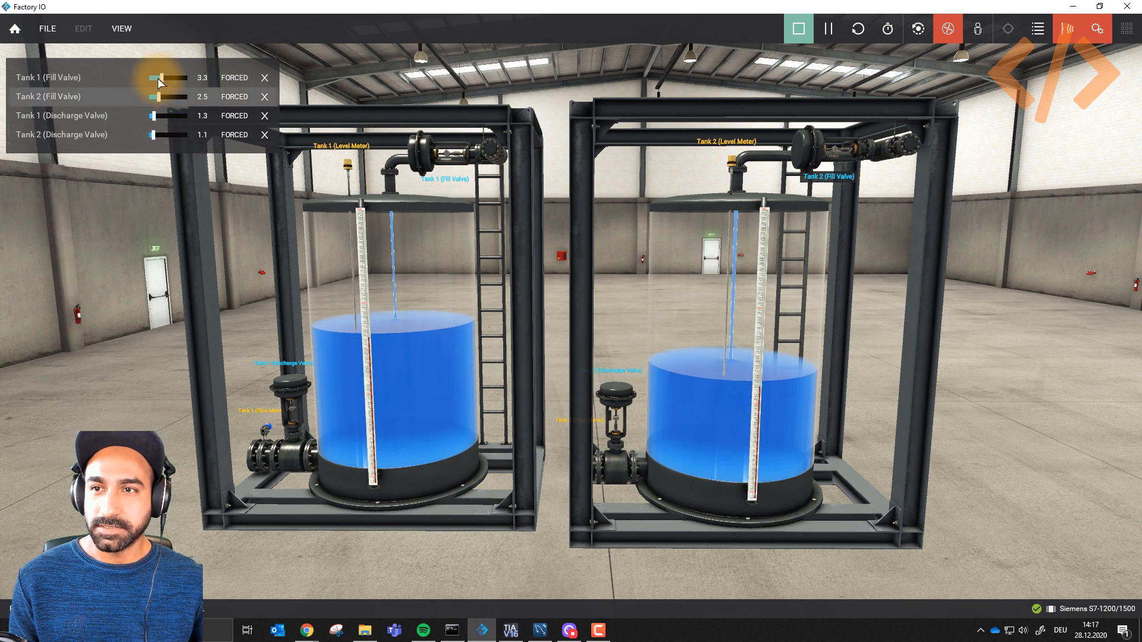
pyautogui.moveTo(166, 77); pyautogui.dragTo(153, 77)
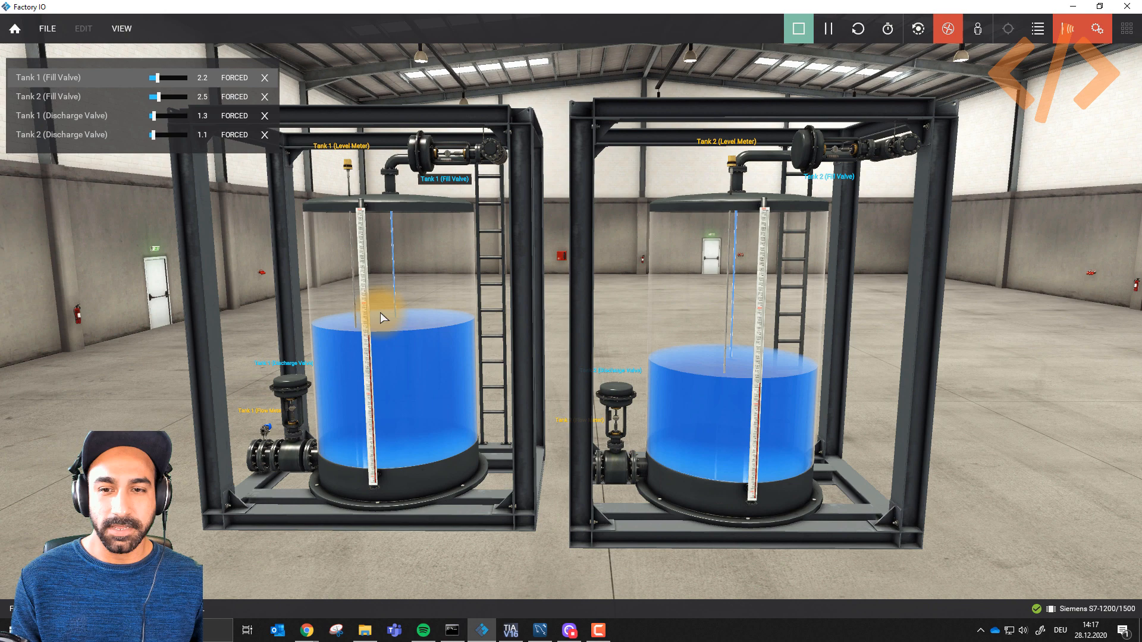
pyautogui.moveTo(508, 518)
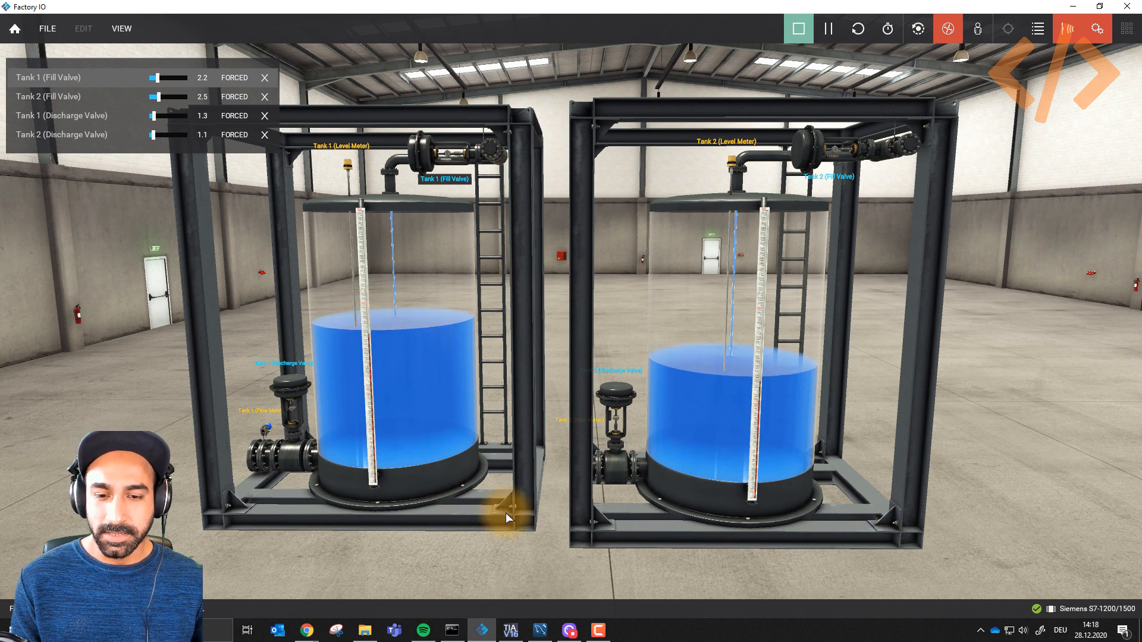
pyautogui.moveTo(537, 630)
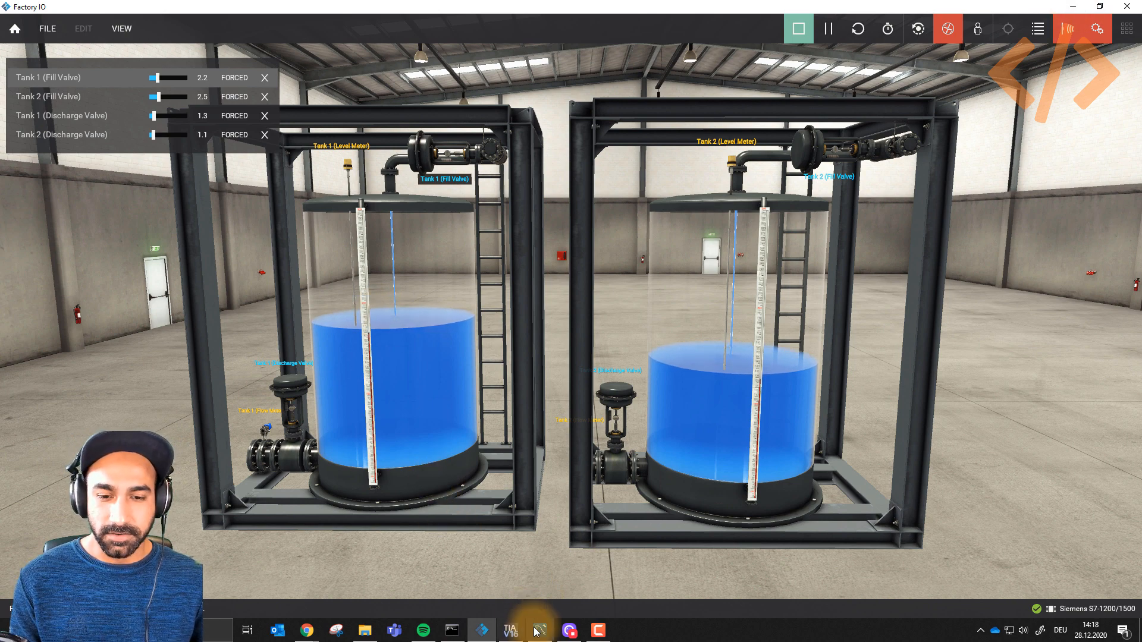
# Switch to MySQL Workbench and scroll through the logged training.tanklevel rows.
pyautogui.click(539, 630)
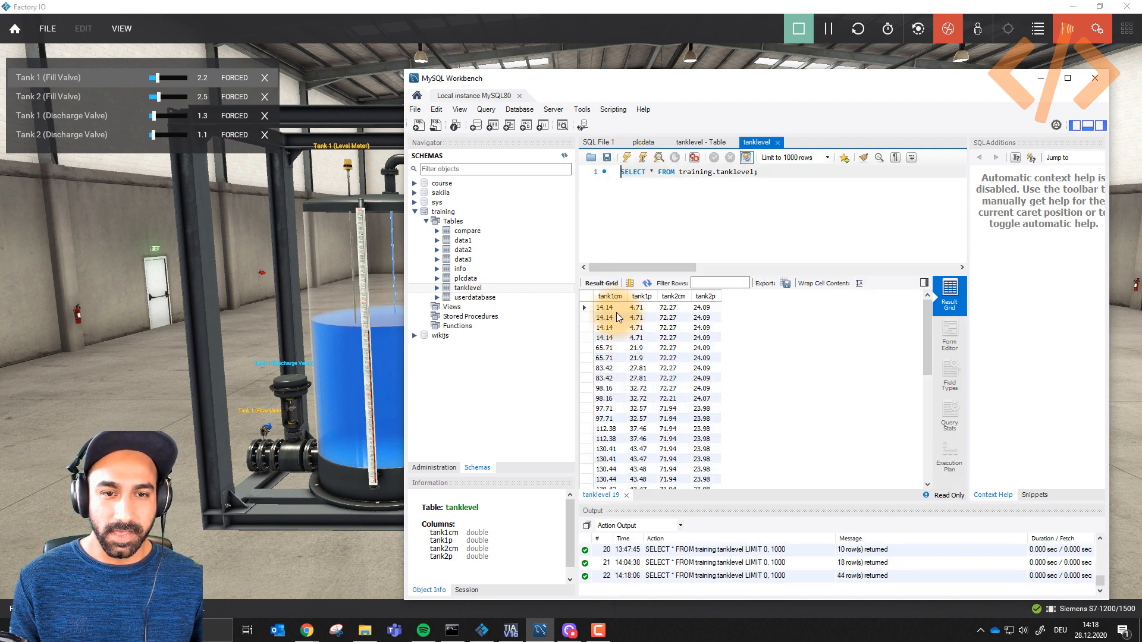
pyautogui.scroll(-3)
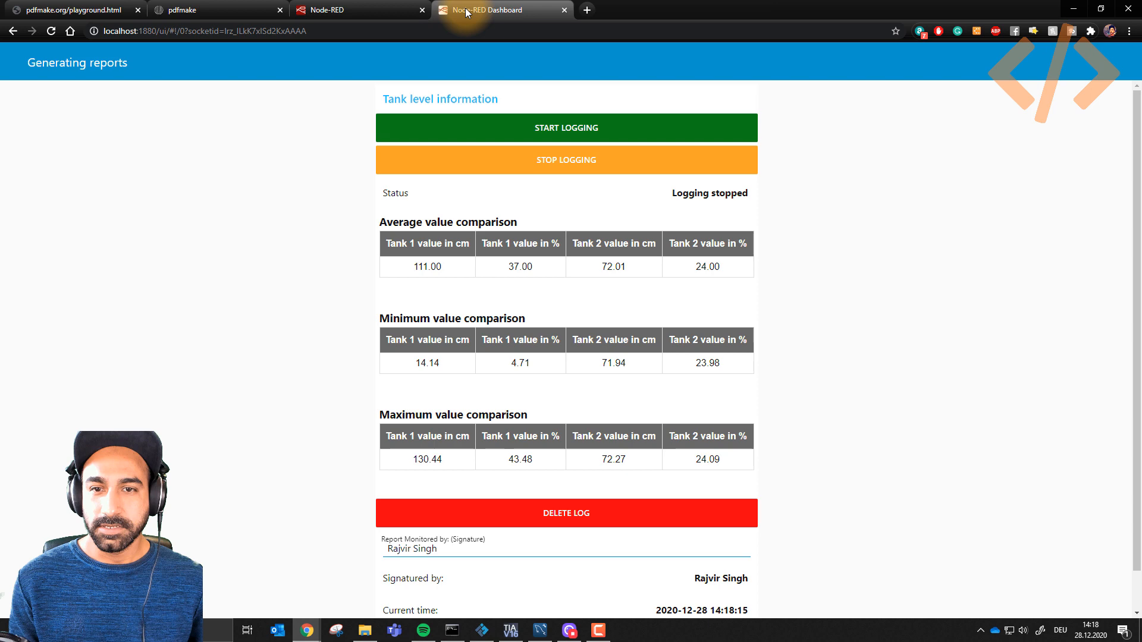
pyautogui.moveTo(519, 436)
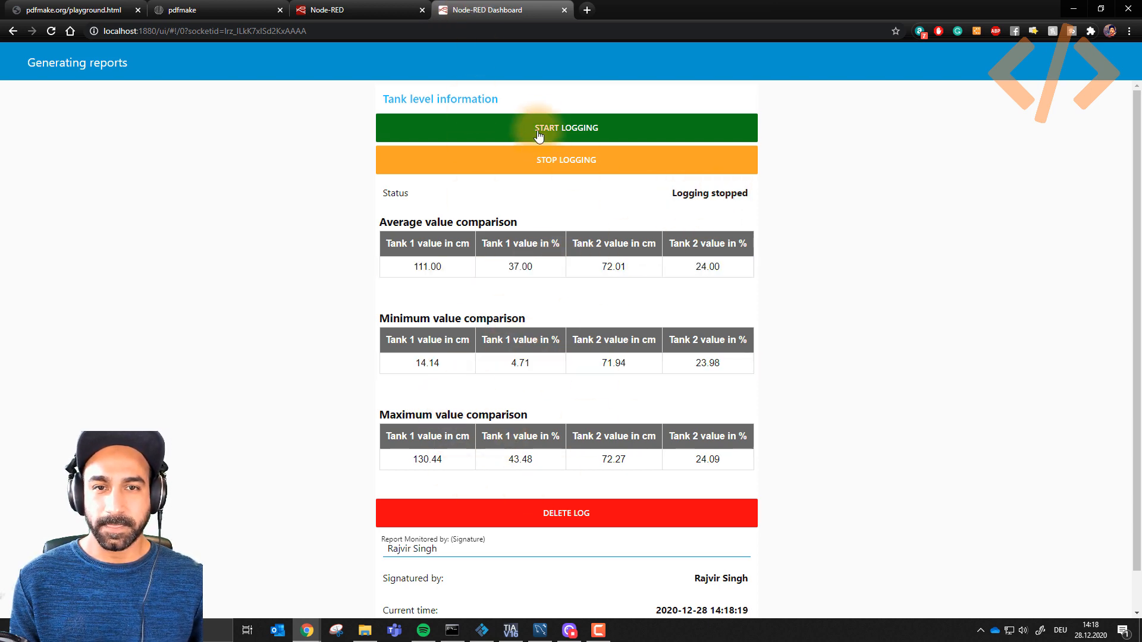
# Start logging tank levels, let the values update, then stop logging.
pyautogui.click(566, 127)
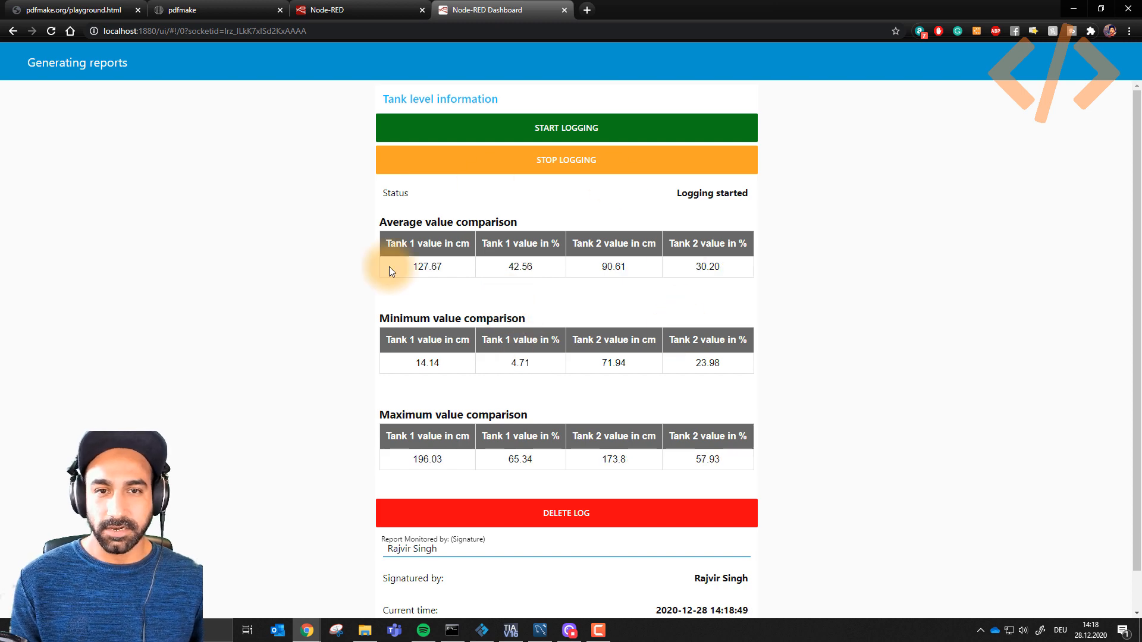
pyautogui.moveTo(588, 319)
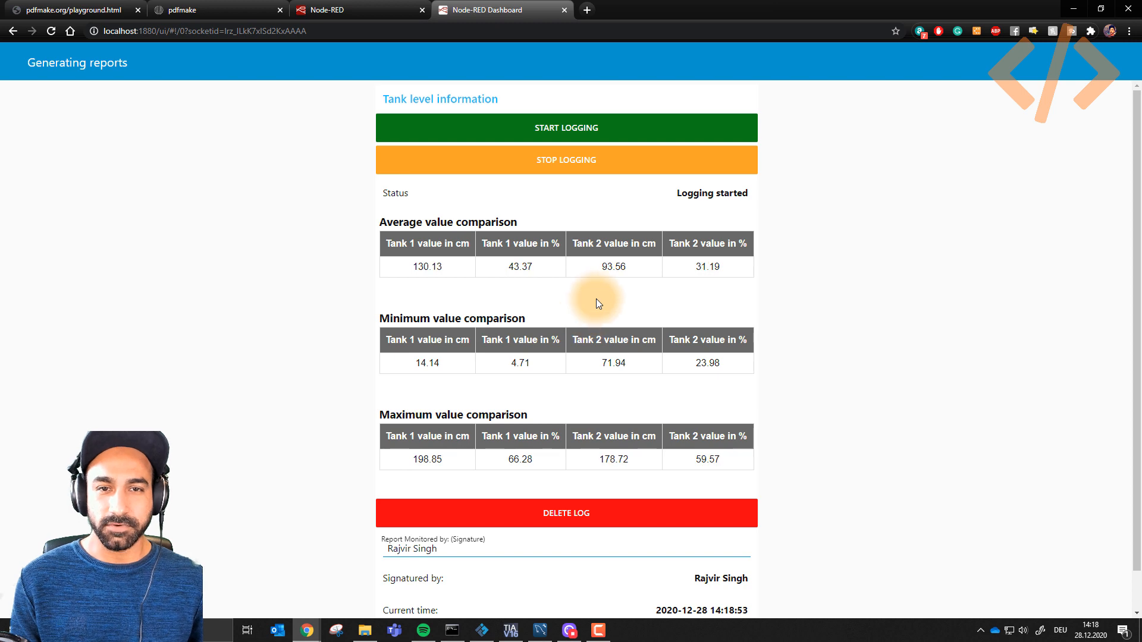
pyautogui.click(565, 160)
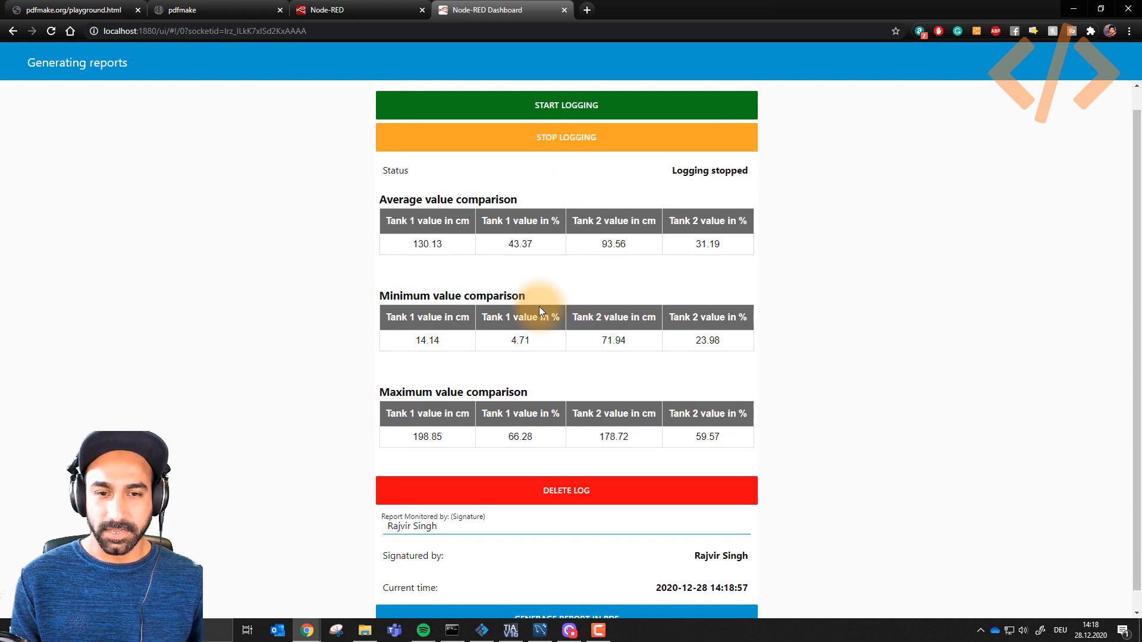
# Trim the Report Monitored by signature to the first name and generate the PDF report.
pyautogui.scroll(-3)
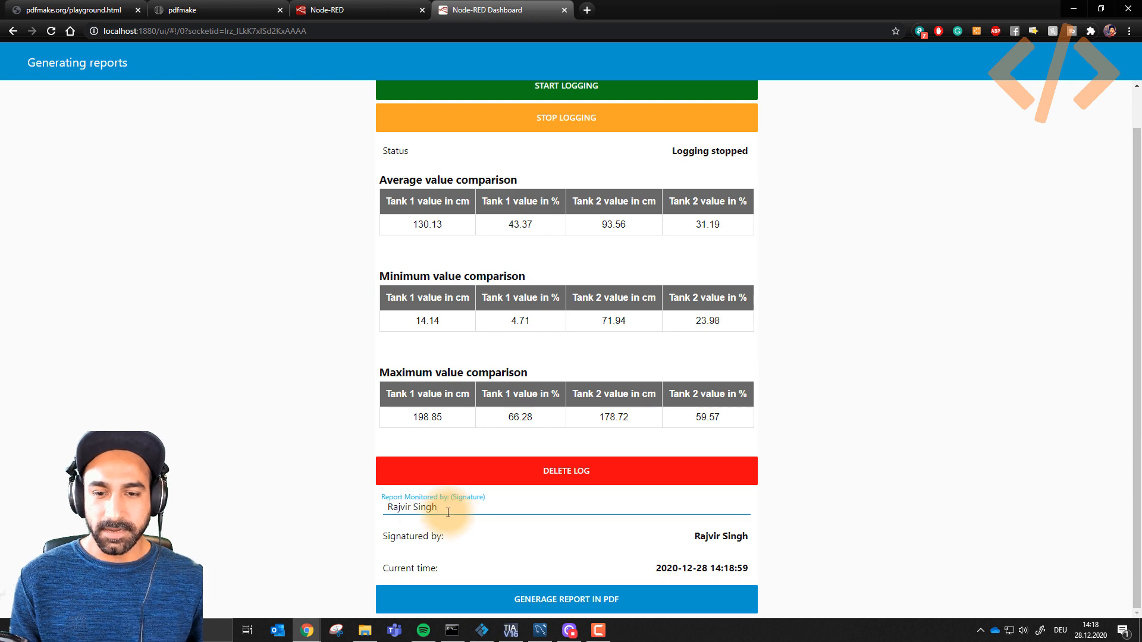
pyautogui.doubleClick(422, 506)
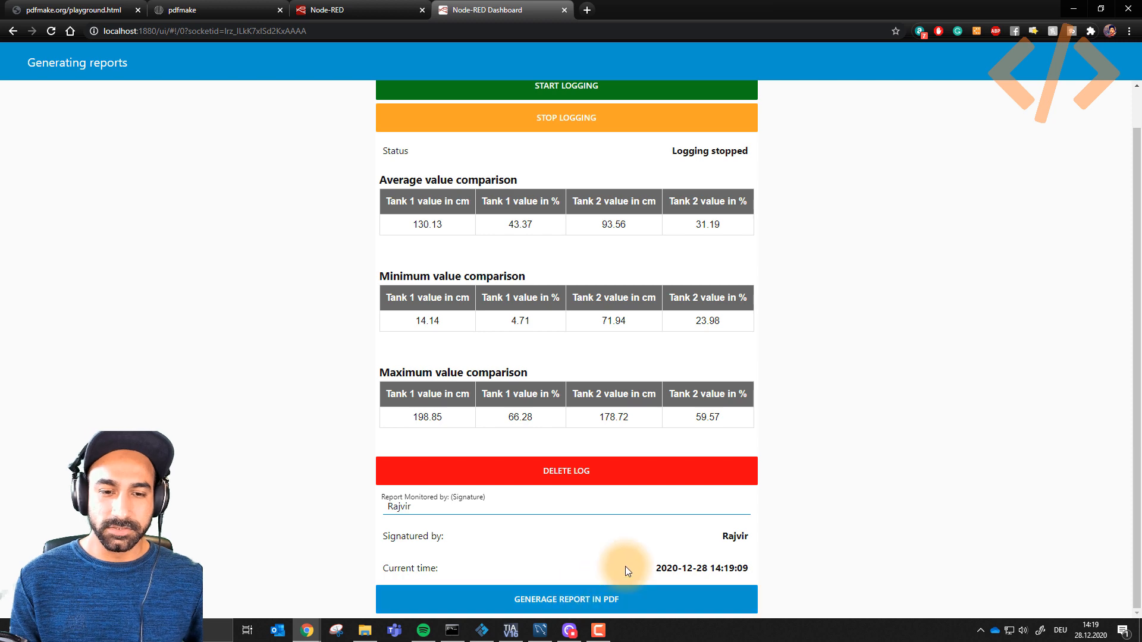
pyautogui.scroll(3)
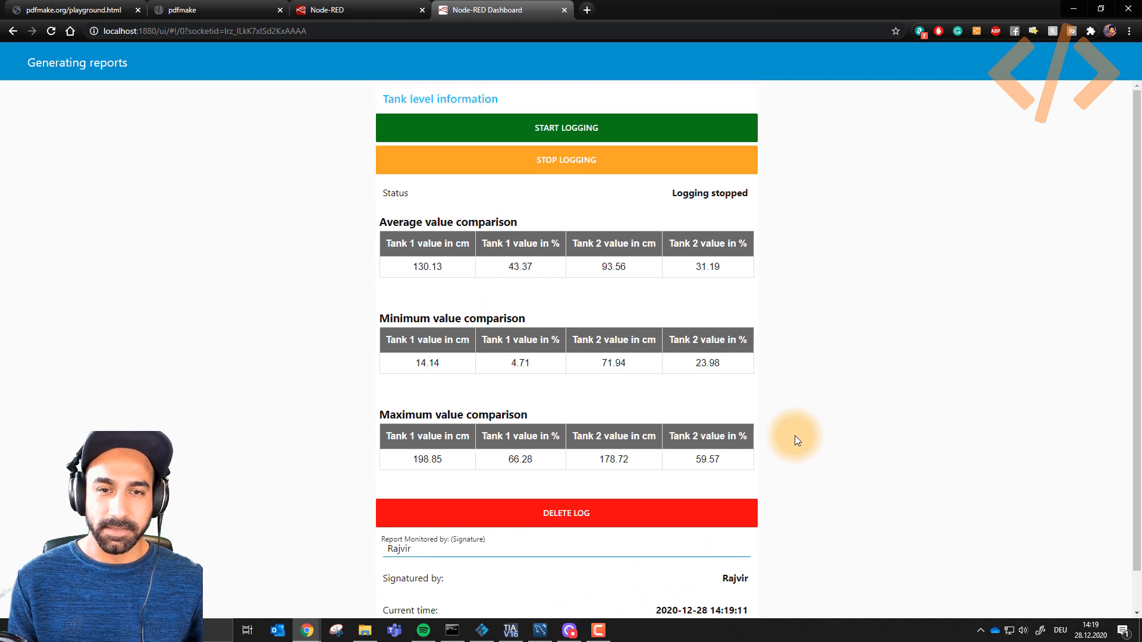
pyautogui.scroll(-3)
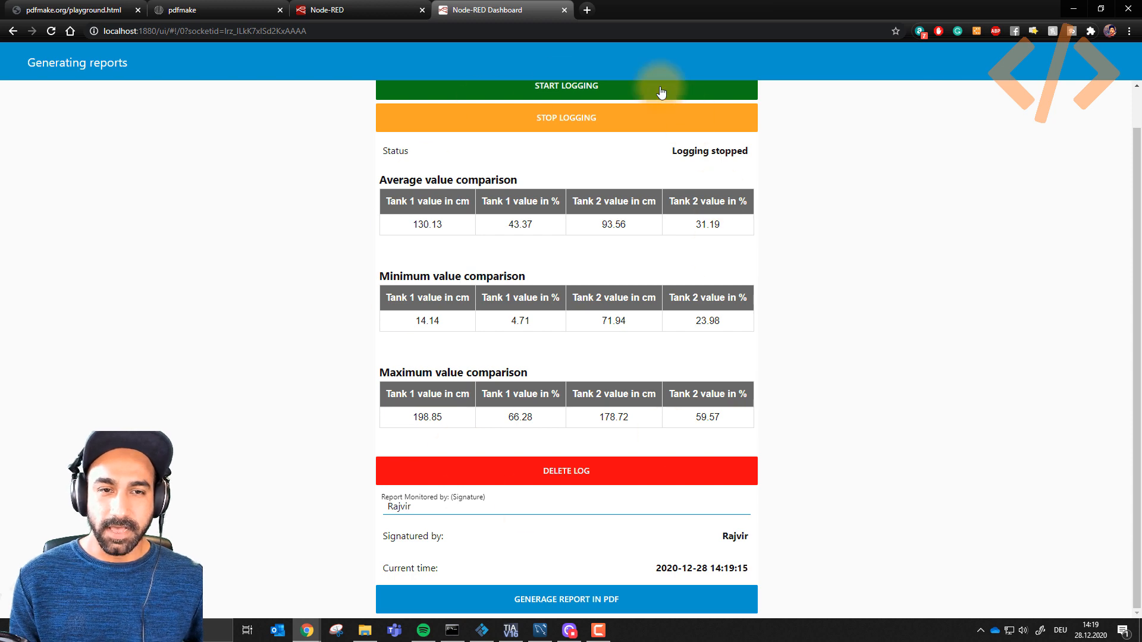
pyautogui.click(428, 418)
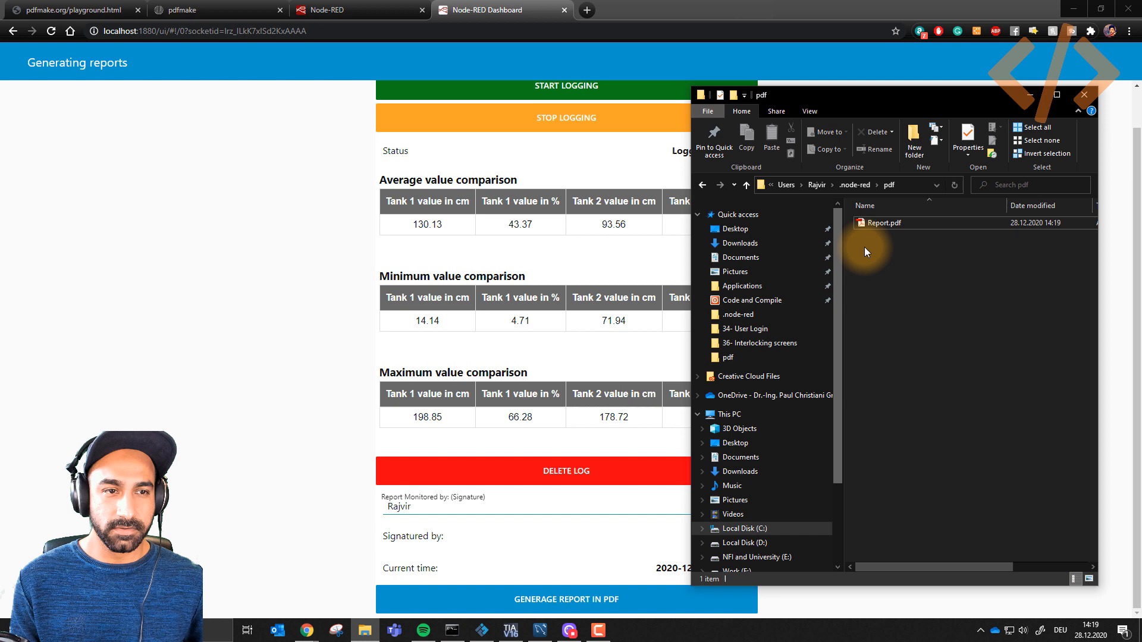
# Open Report.pdf from the .node-red\pdf folder.
pyautogui.click(881, 224)
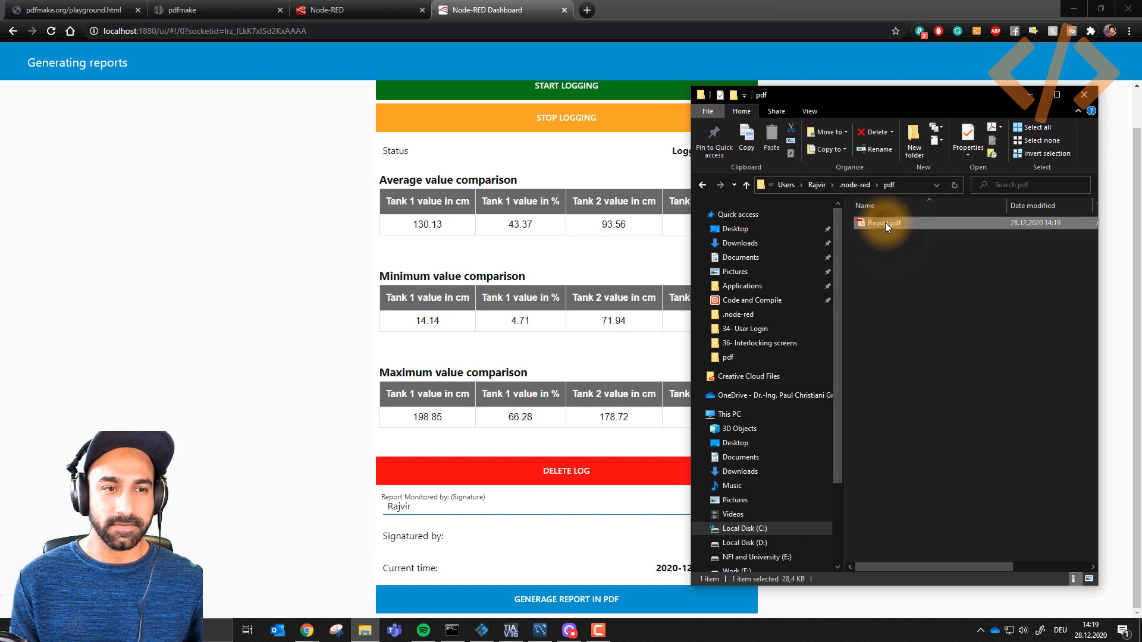
pyautogui.doubleClick(882, 223)
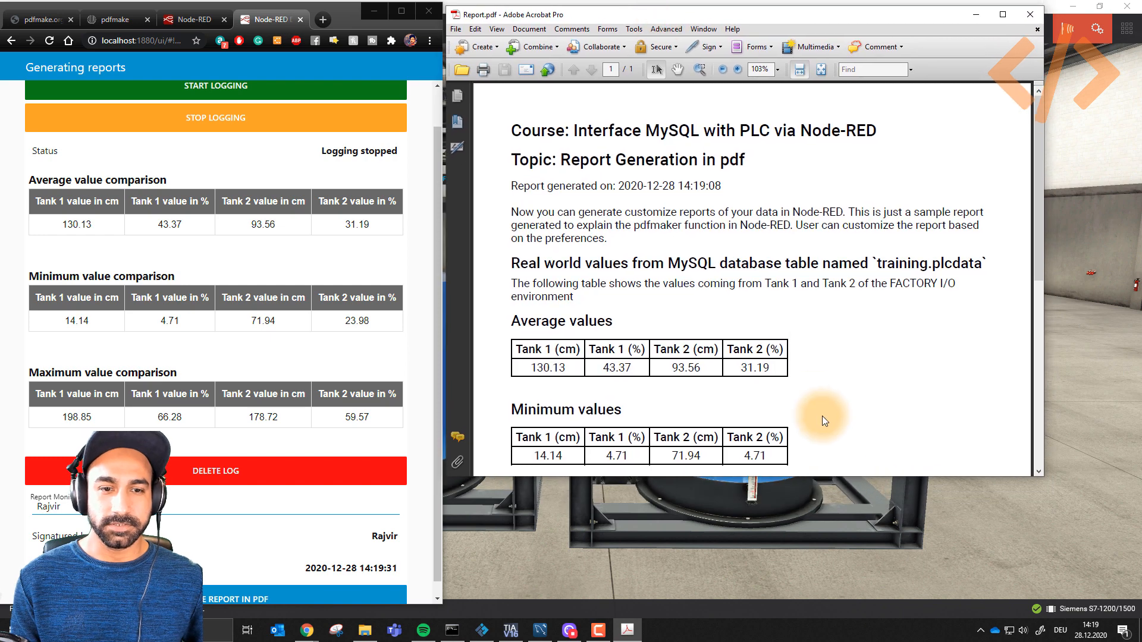
pyautogui.scroll(-3)
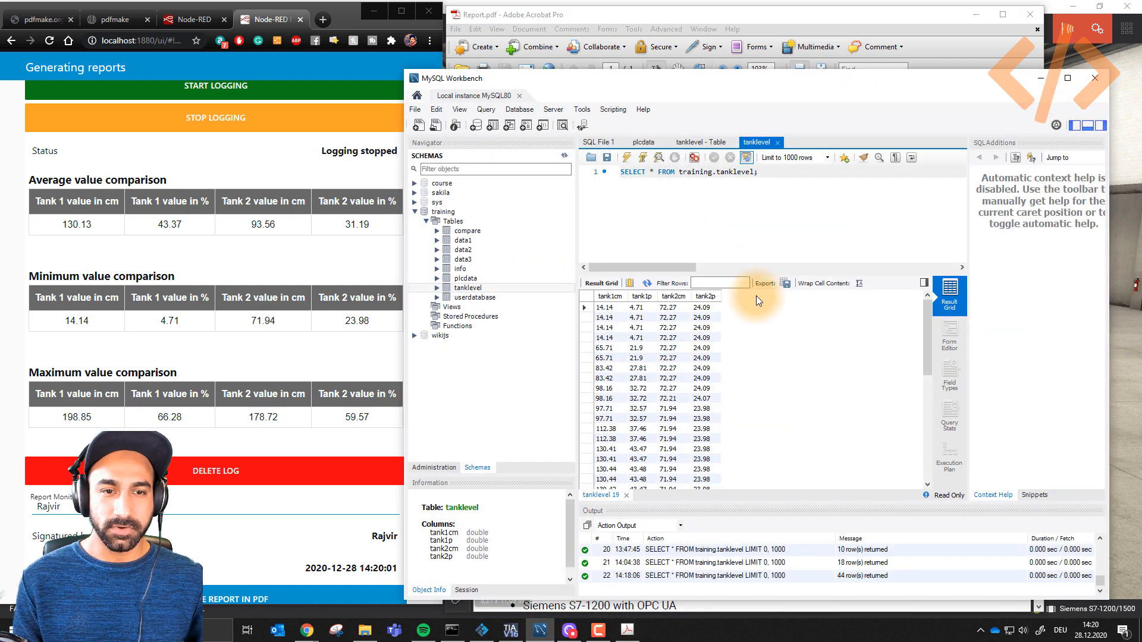
pyautogui.moveTo(473, 273)
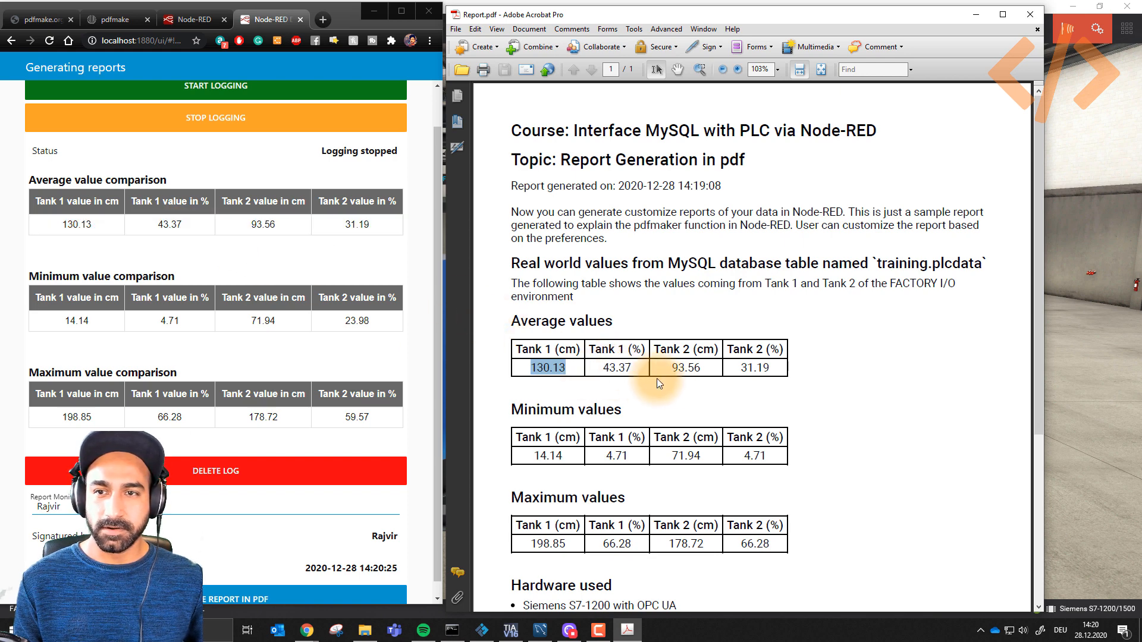
pyautogui.moveTo(546, 455)
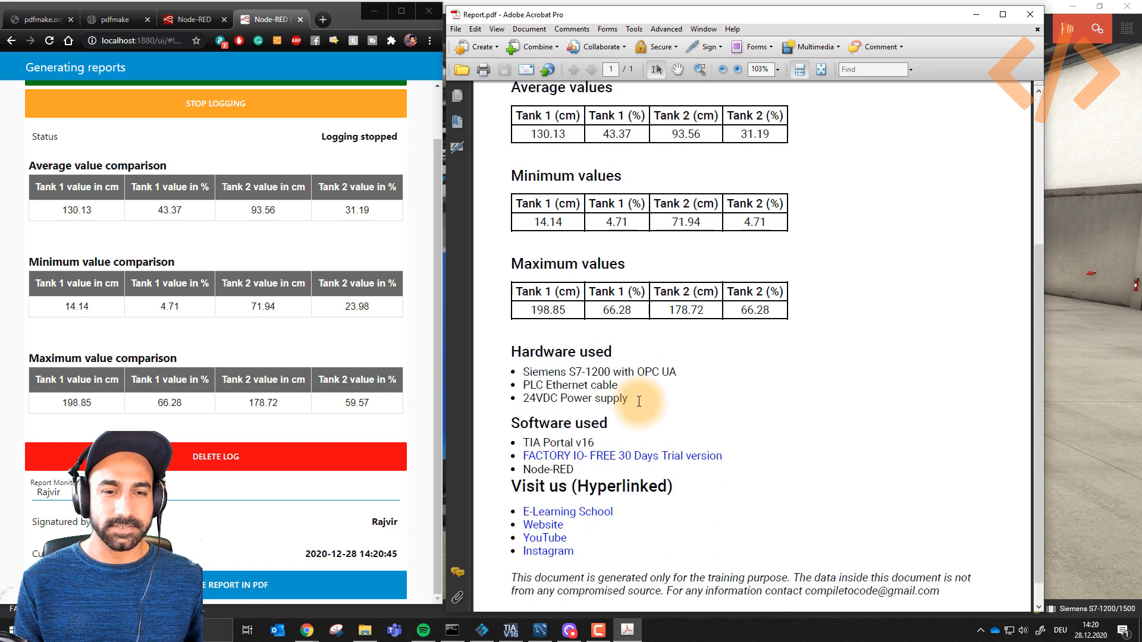
# Scroll through Report.pdf's value tables and hardware/software lists.
pyautogui.scroll(3)
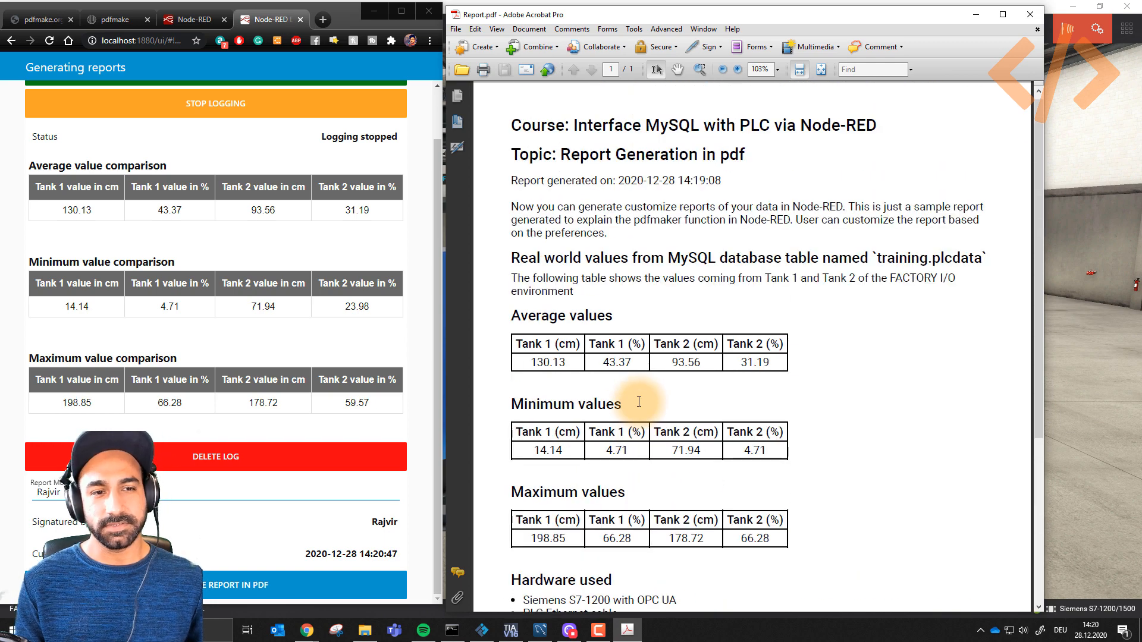
pyautogui.scroll(-3)
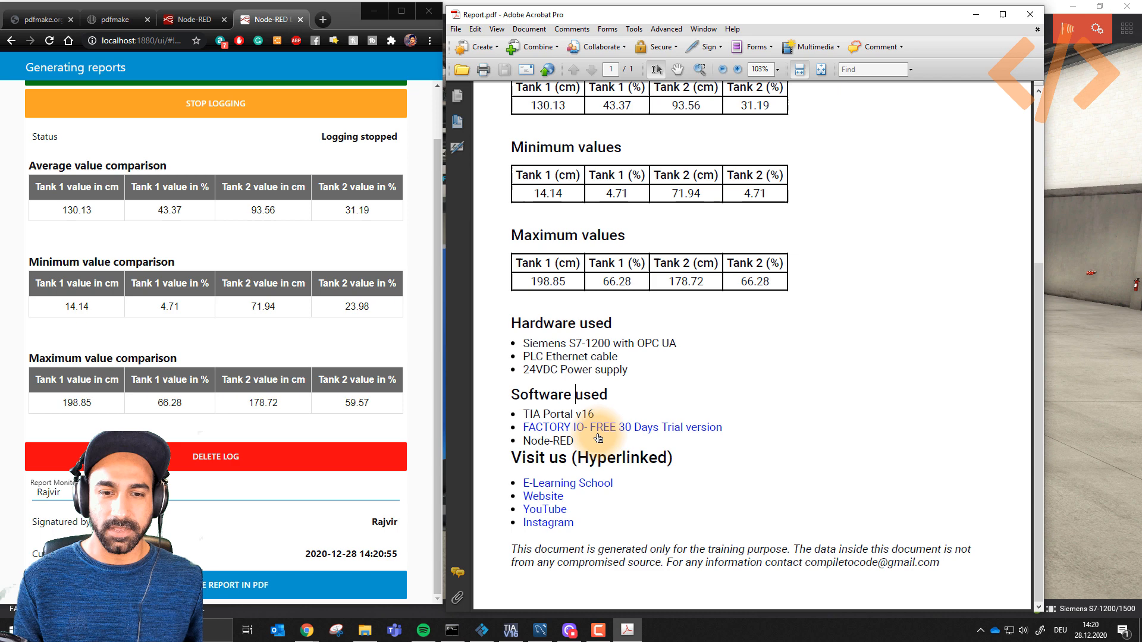
pyautogui.moveTo(648, 405)
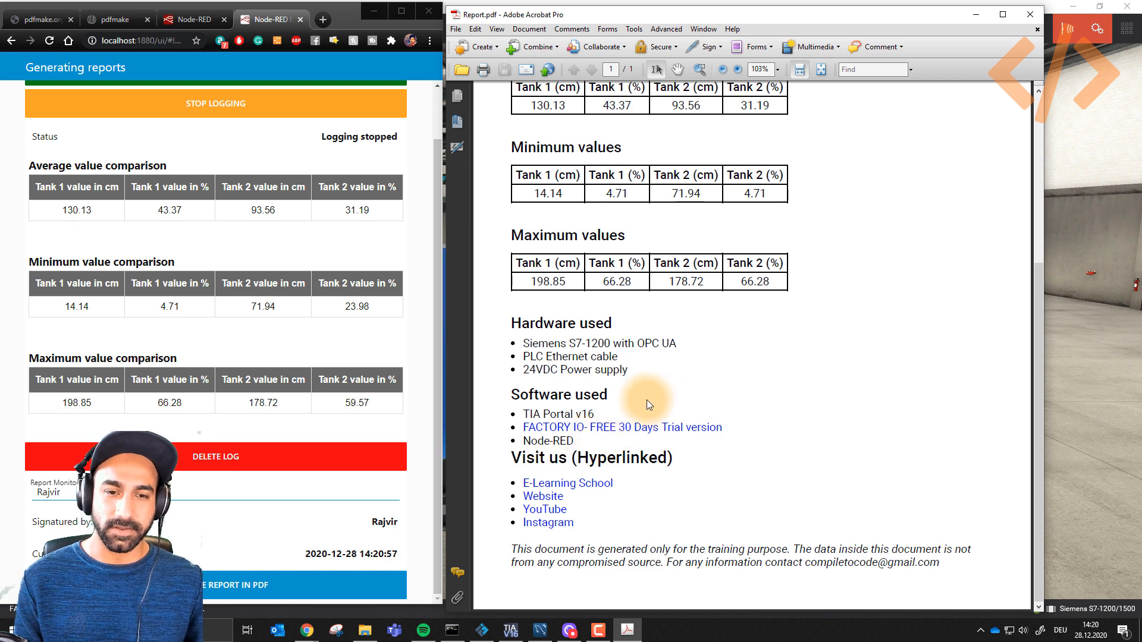
pyautogui.moveTo(1077, 340)
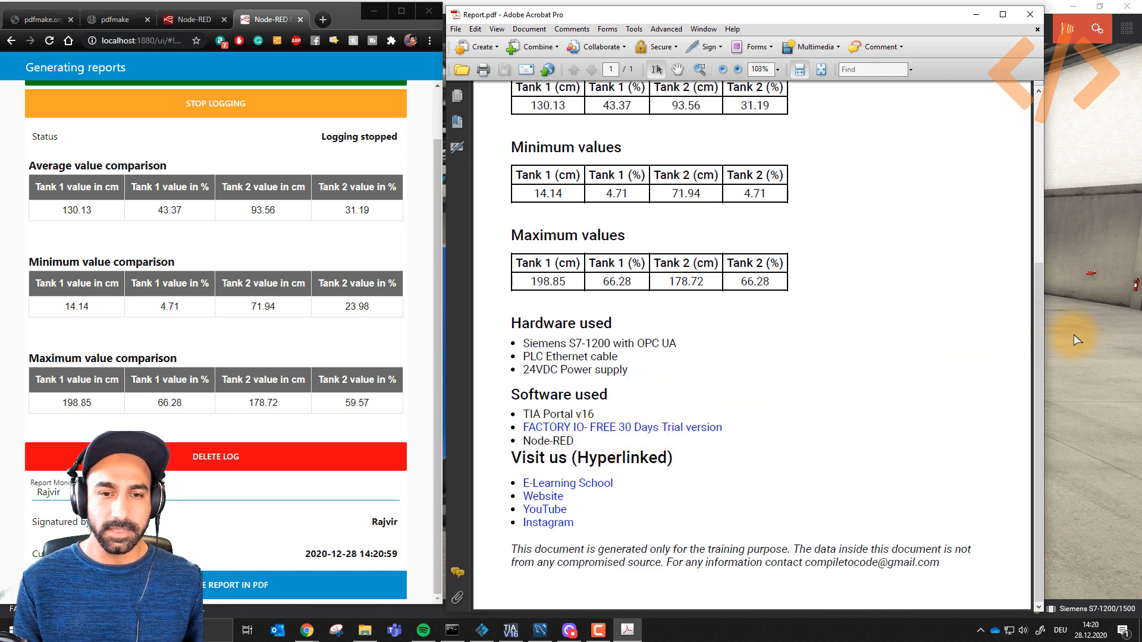
pyautogui.moveTo(616, 477)
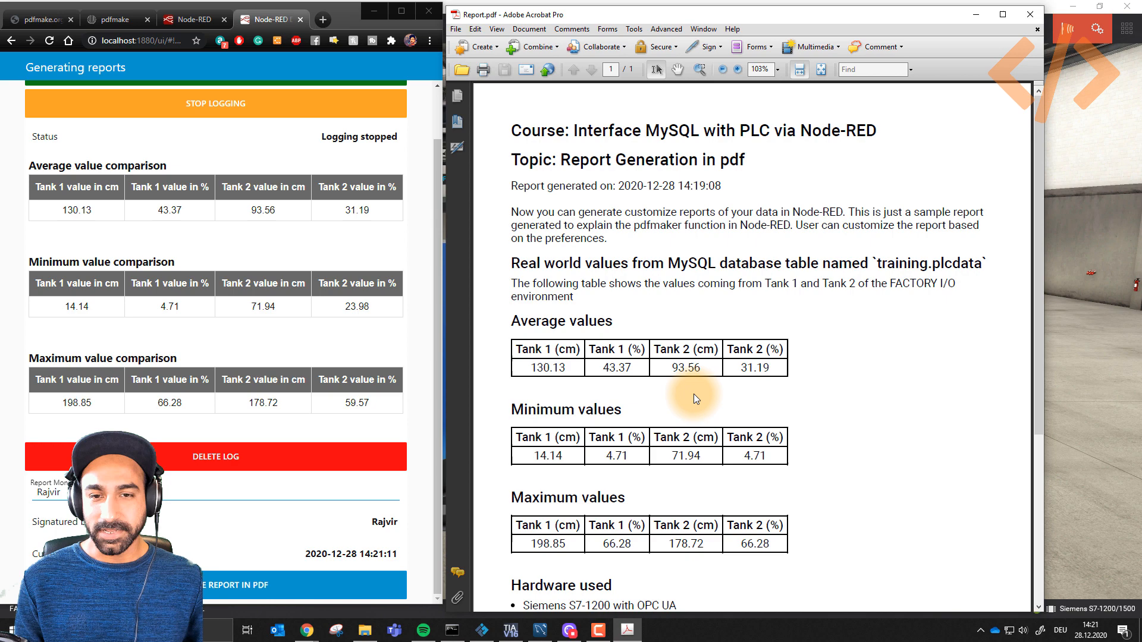
pyautogui.moveTo(930, 78)
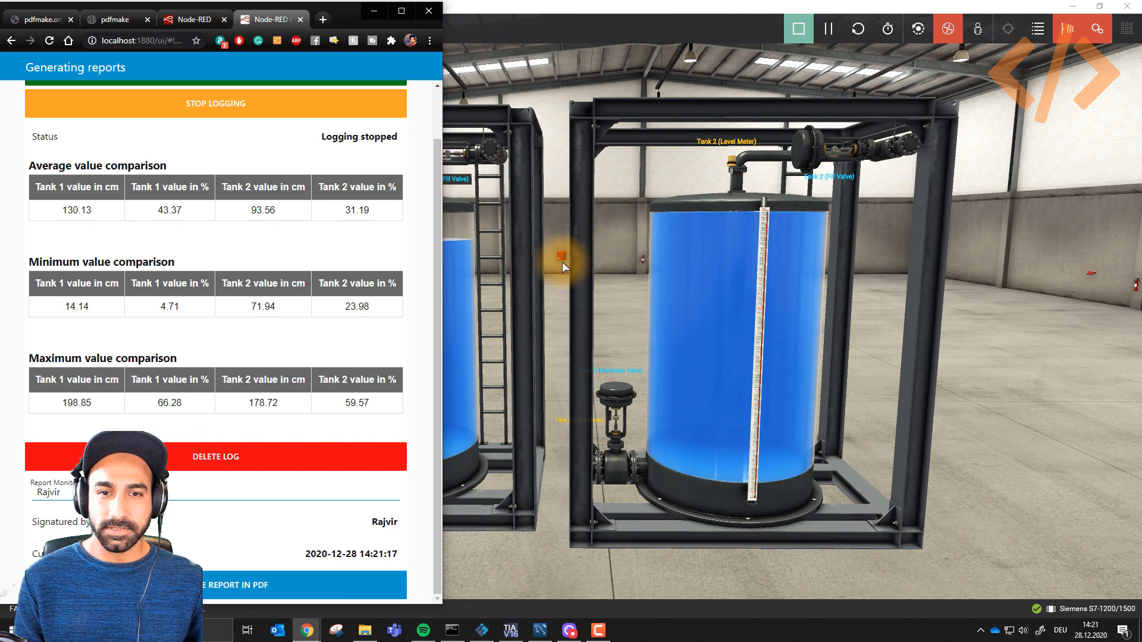
# Restart tank level logging on the Generating reports dashboard page.
pyautogui.scroll(3)
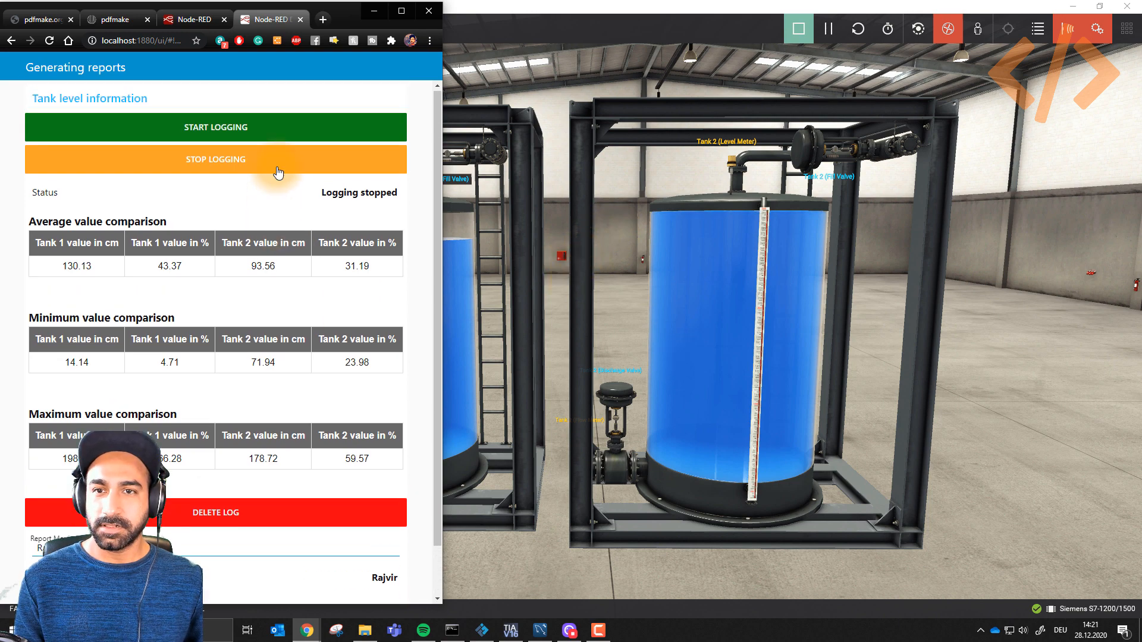
pyautogui.click(215, 127)
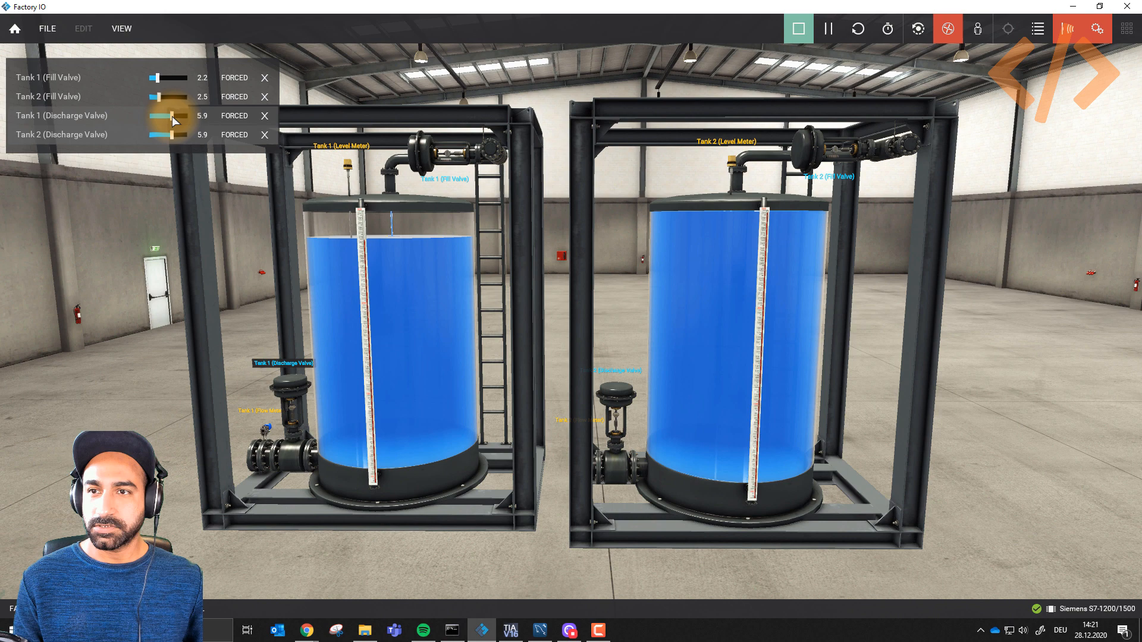
# Force Tank 2's discharge valve to 7.0, then return to the dashboard.
pyautogui.moveTo(159, 135); pyautogui.dragTo(173, 135)
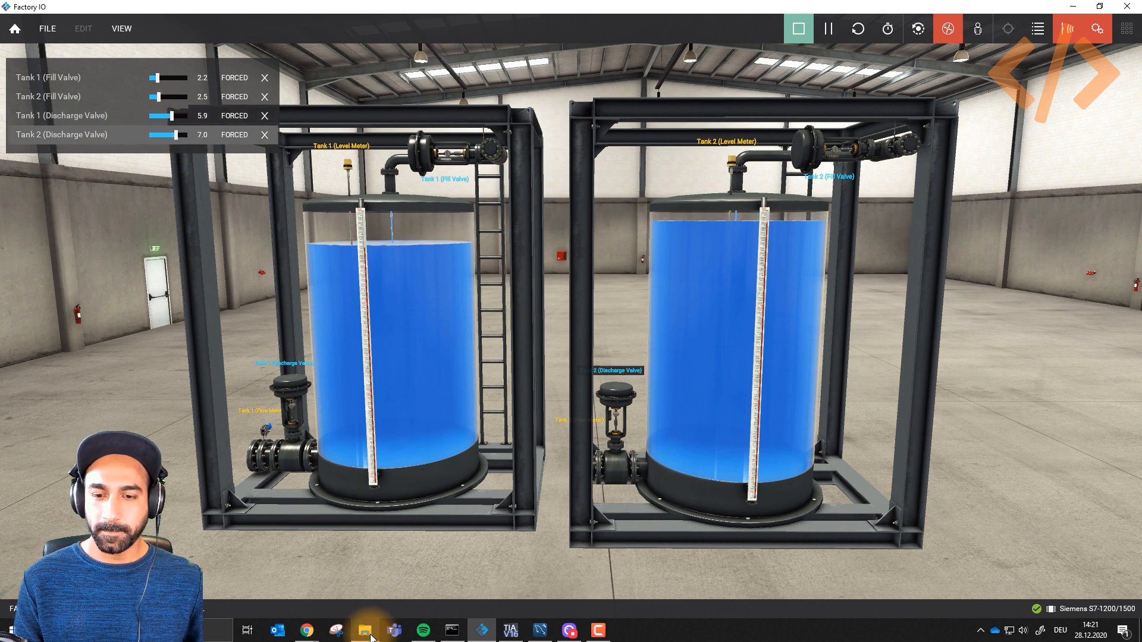
pyautogui.click(305, 631)
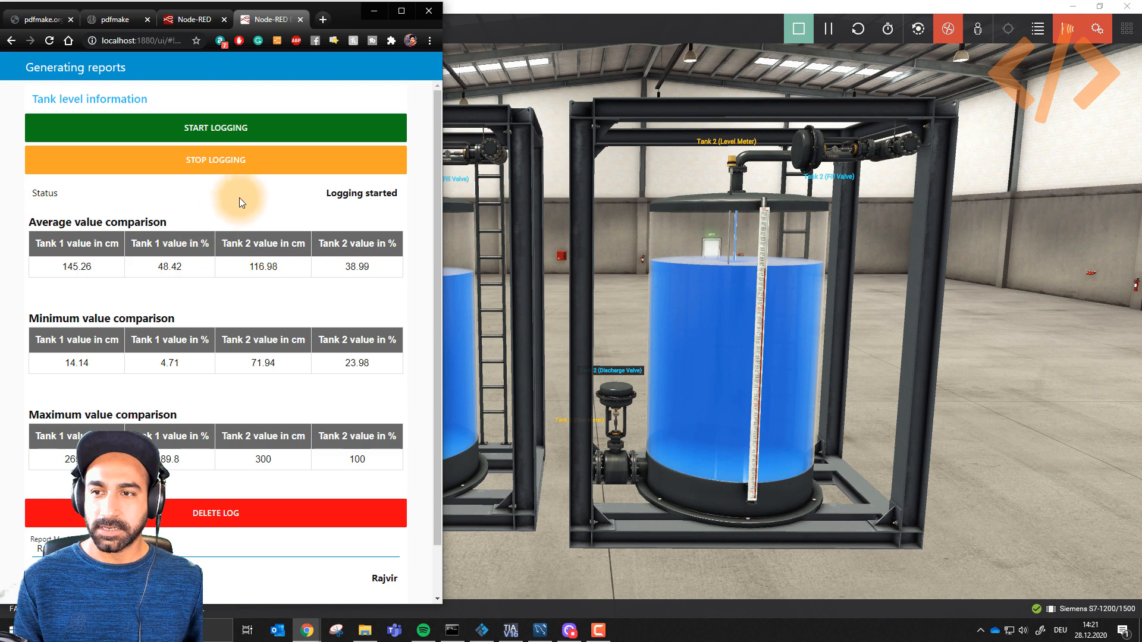
# Stop logging at averages 145.26 cm and 116.98 cm and open the new Report.pdf.
pyautogui.click(216, 160)
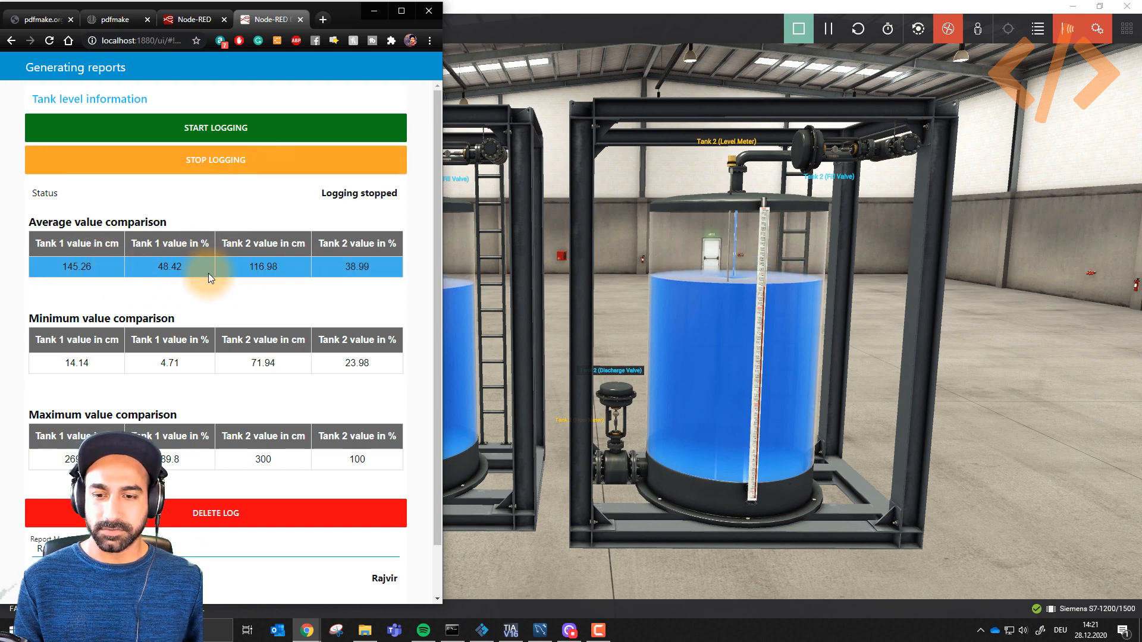
pyautogui.scroll(-3)
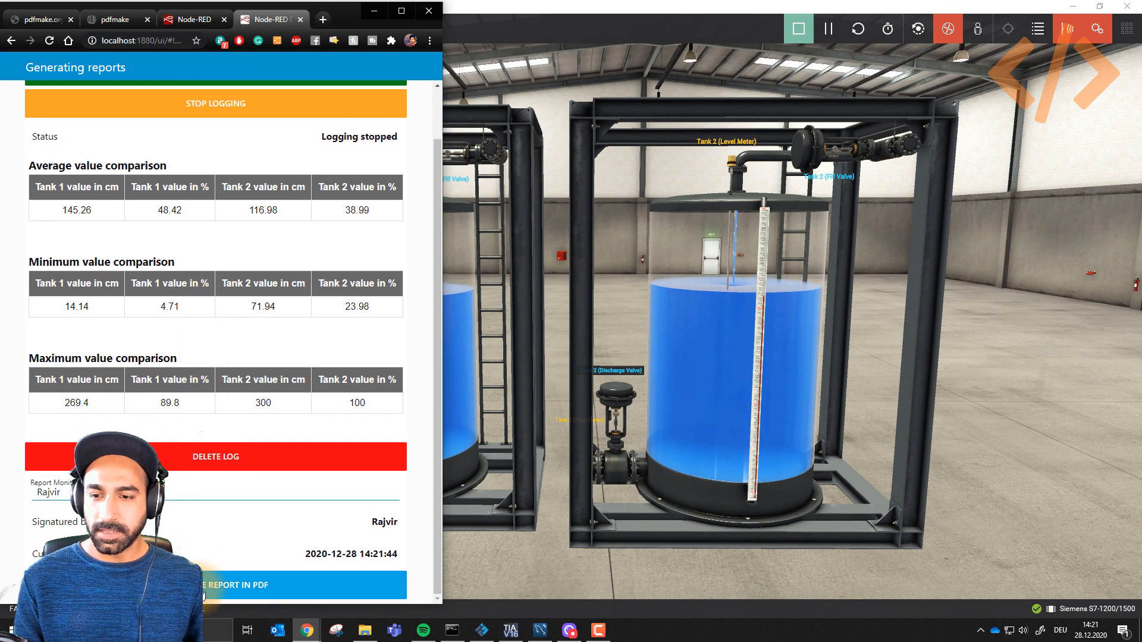
pyautogui.scroll(3)
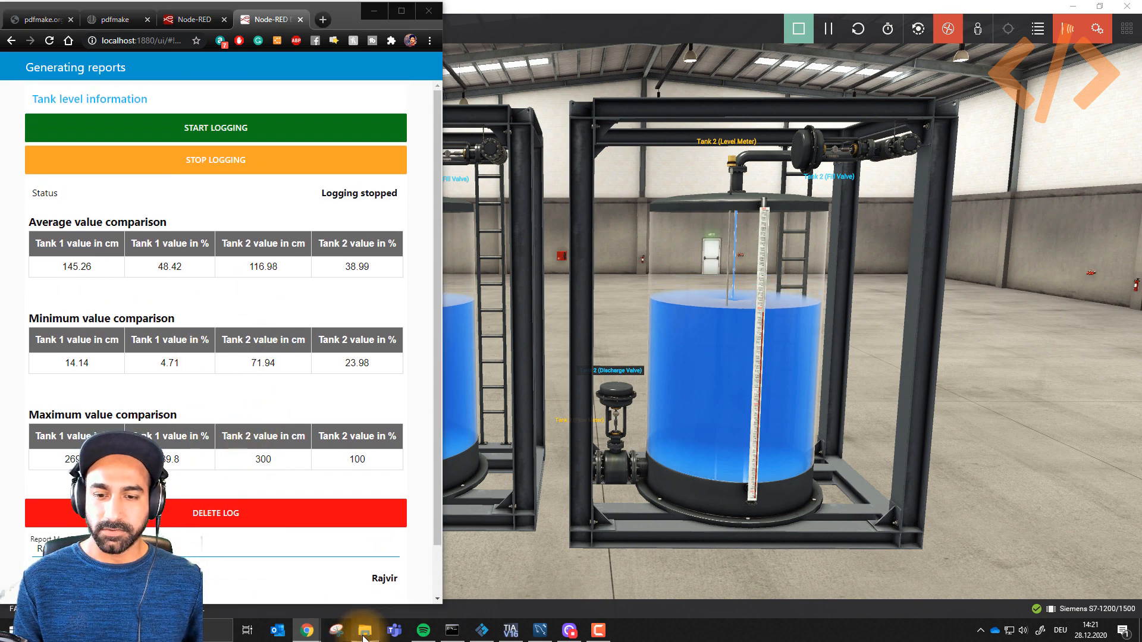
pyautogui.click(365, 631)
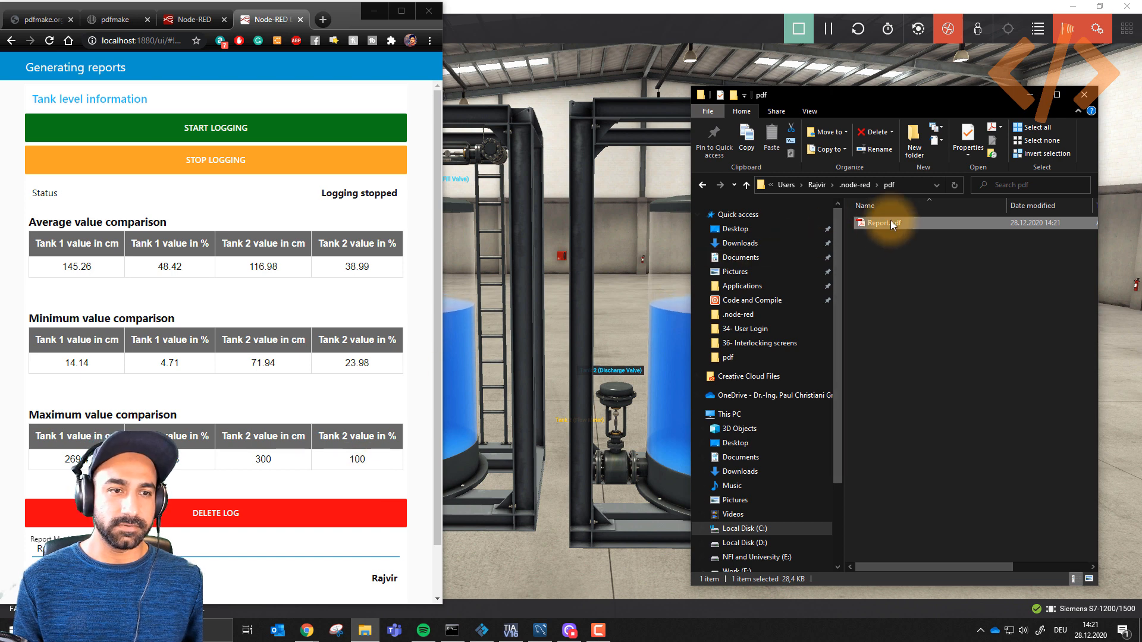
pyautogui.moveTo(882, 223)
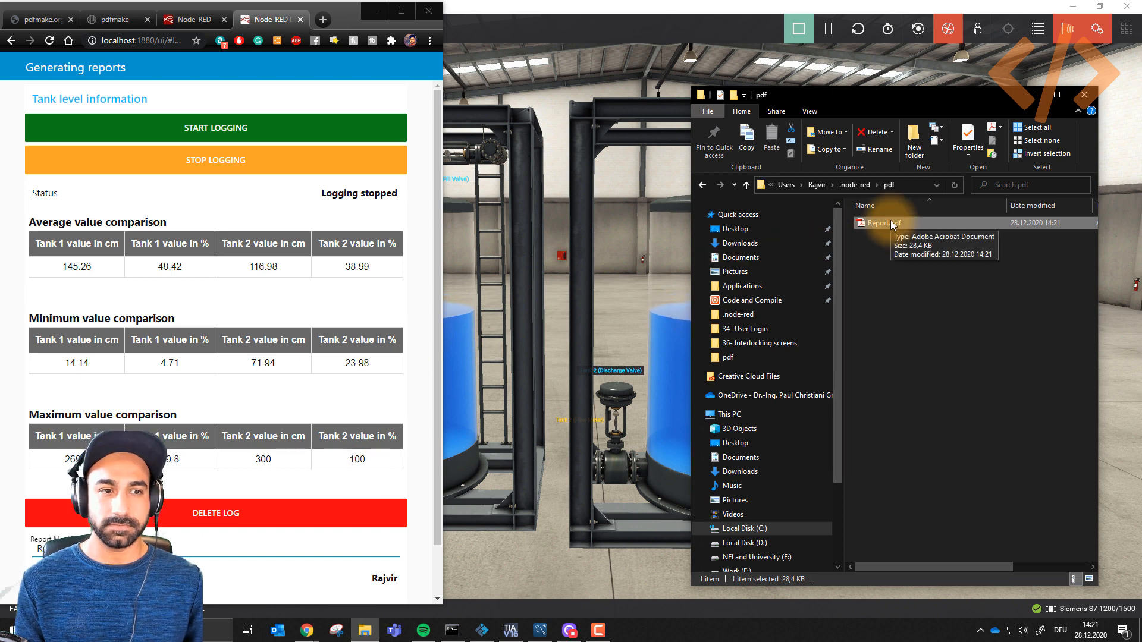
pyautogui.doubleClick(880, 224)
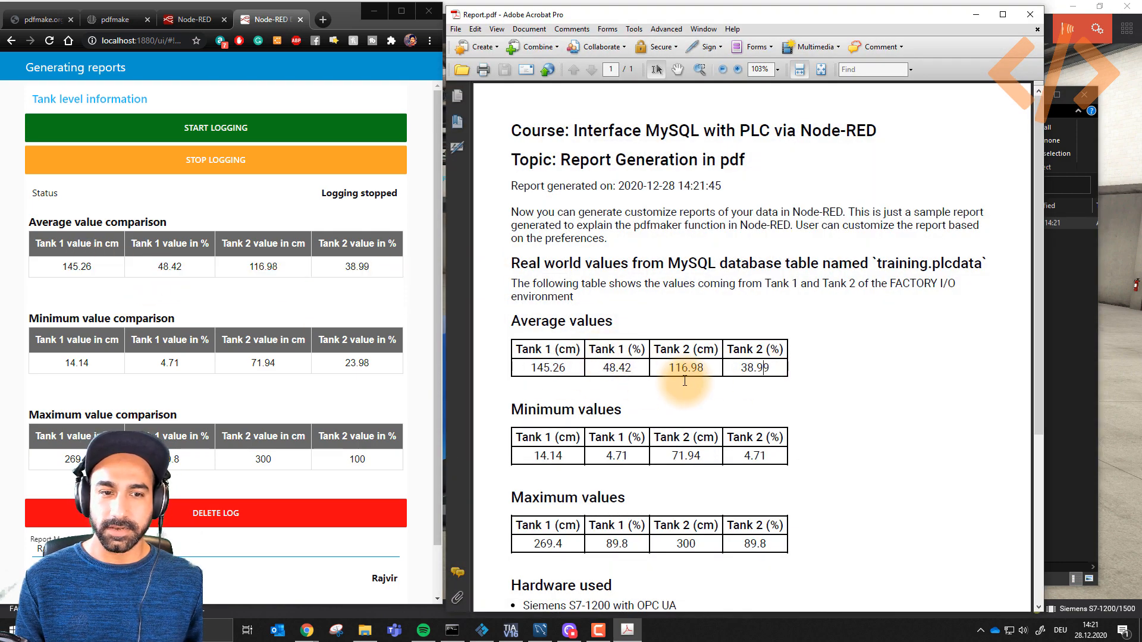
pyautogui.moveTo(663, 408)
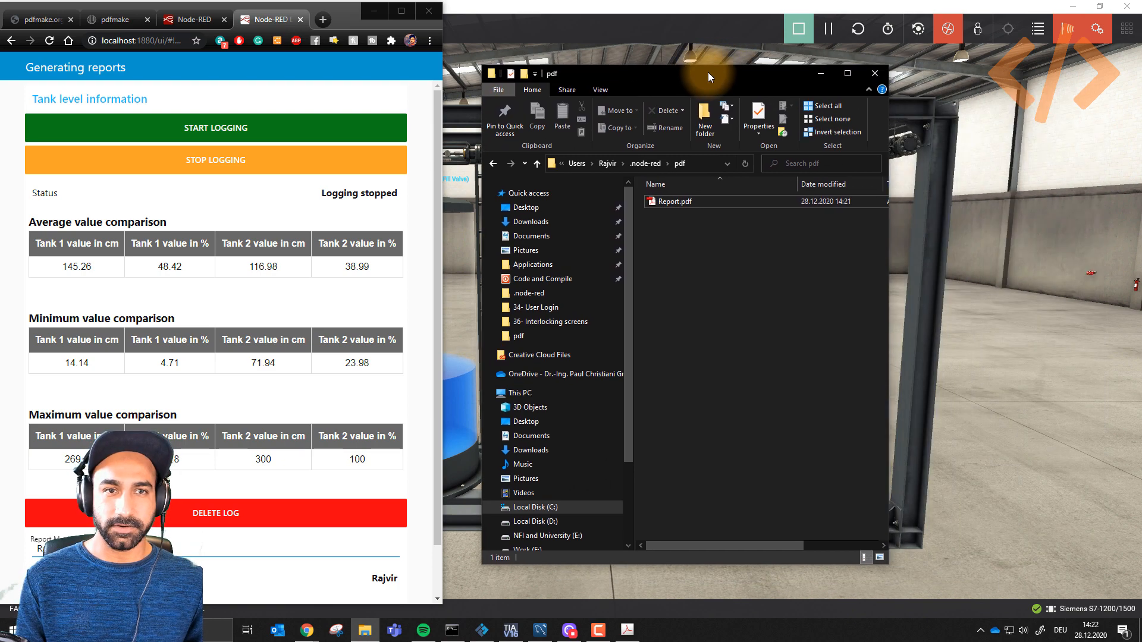
pyautogui.moveTo(818, 75)
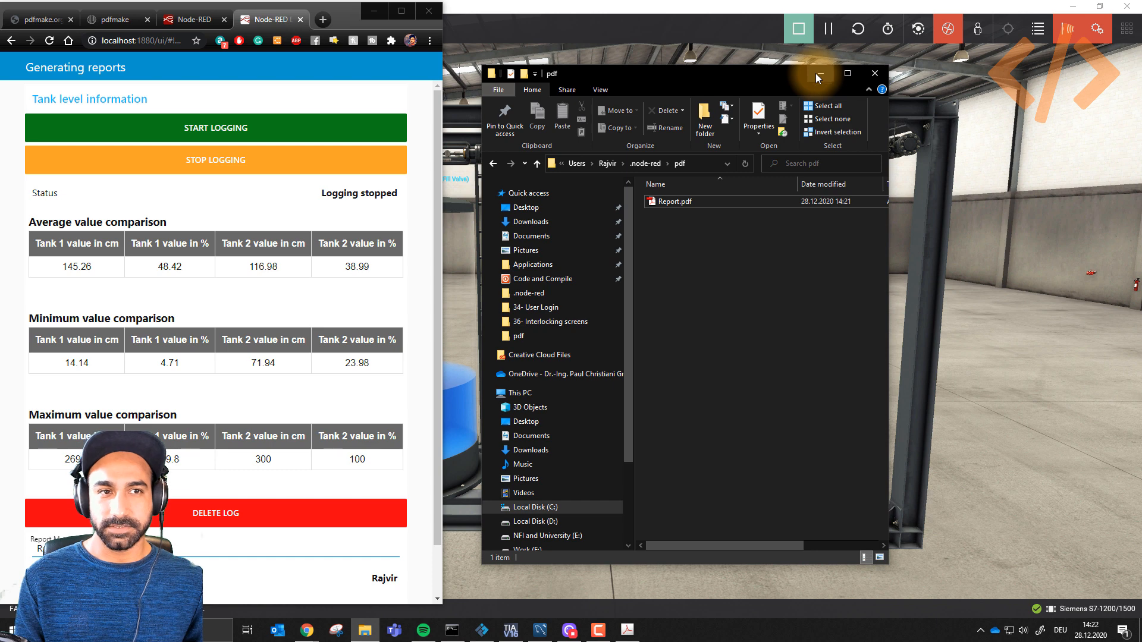
pyautogui.moveTo(847, 76)
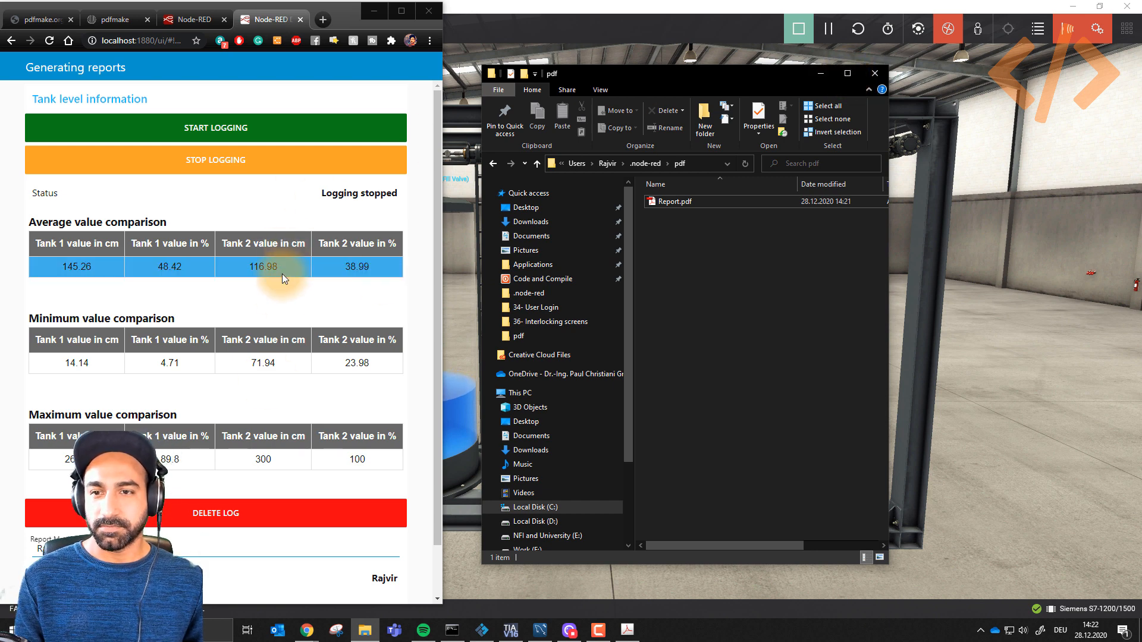
pyautogui.moveTo(310, 336)
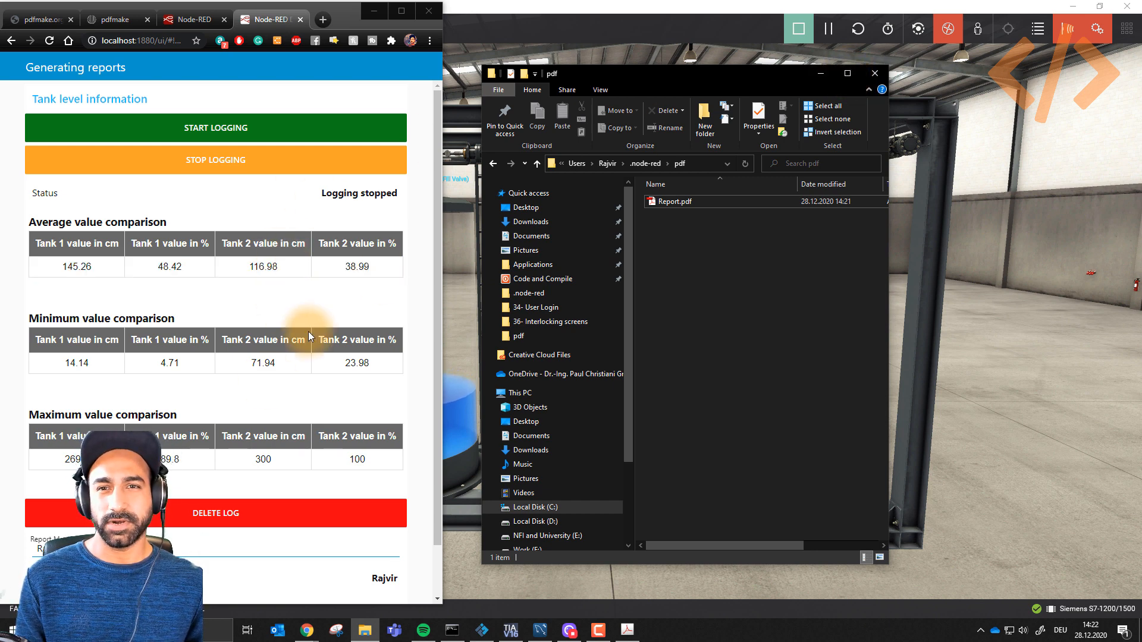